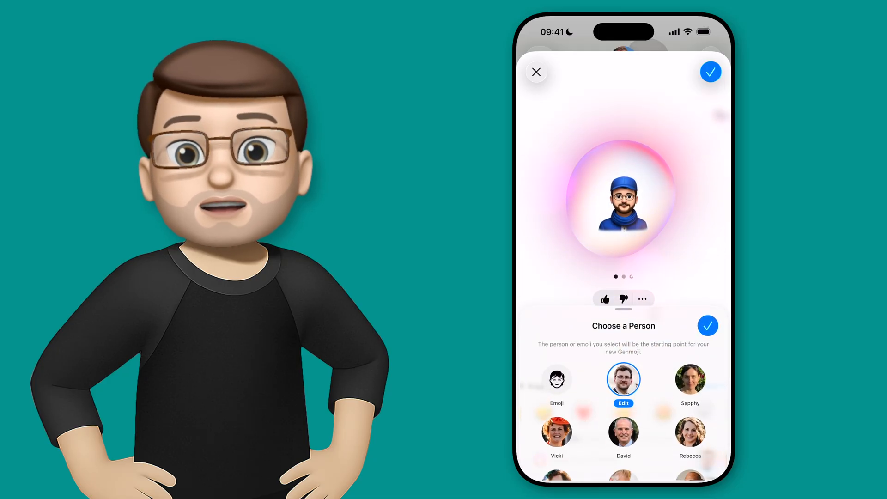
Step: Choose Jacob as the person the Genmoji is inspired by to see starting-point options
click(623, 379)
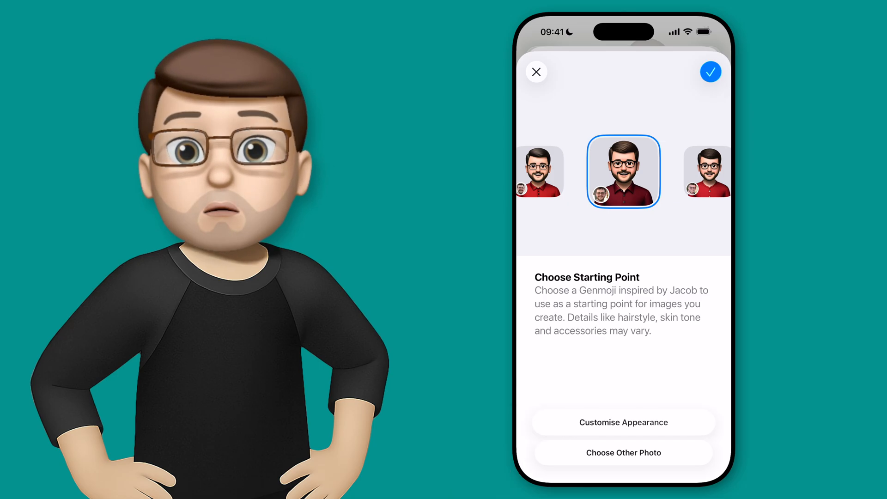
Step: Begin Customise Appearance to reveal hairstyle, facial hair and eyewear rows
click(622, 423)
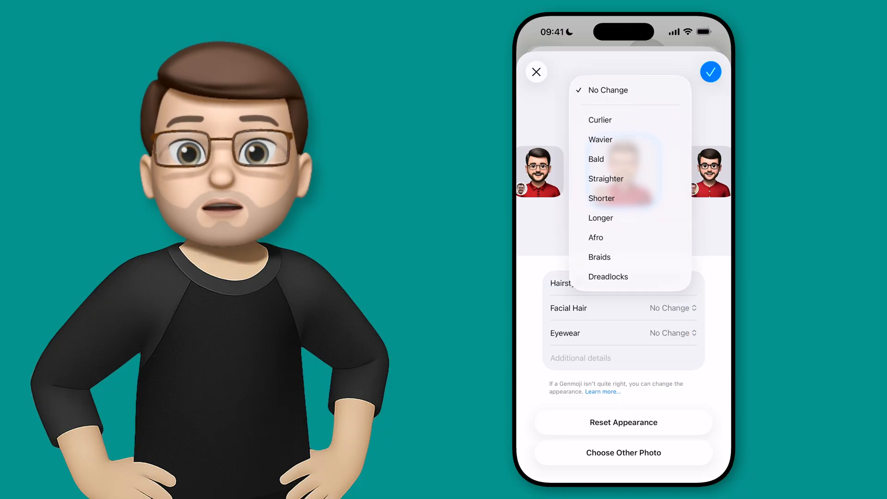
Step: Set hairstyle to Shorter, try Full Beard, then return facial hair to No Change
click(601, 198)
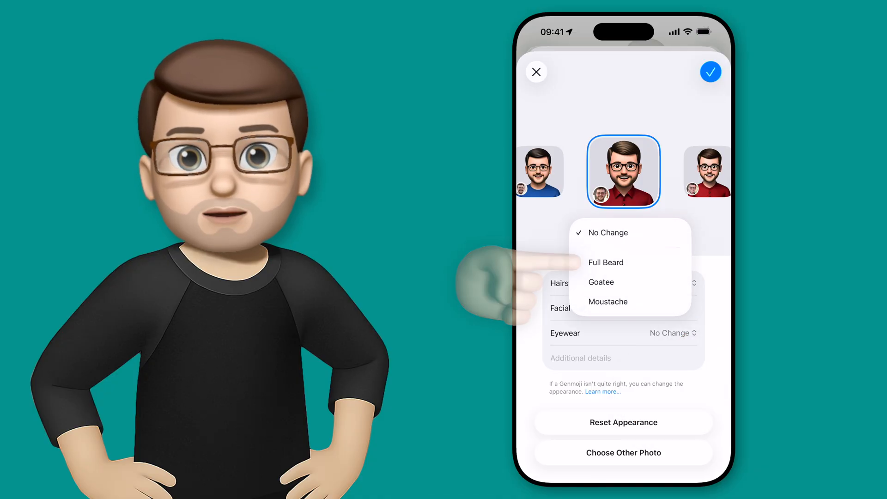
click(607, 262)
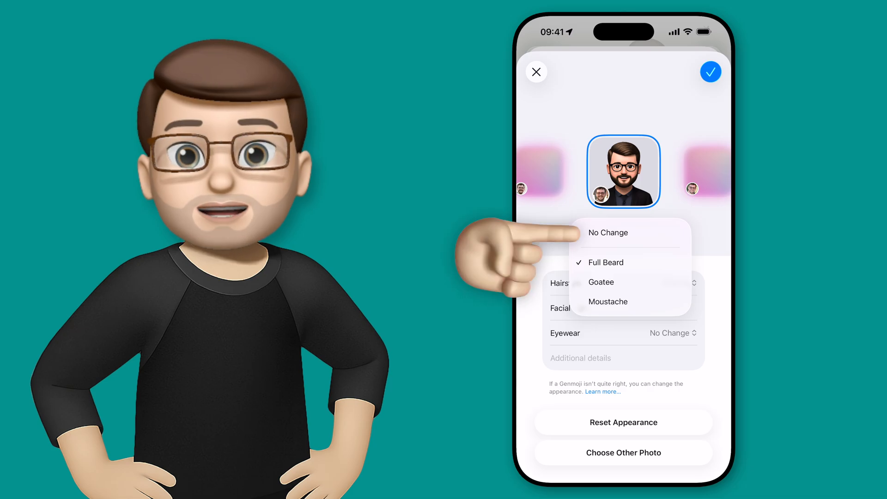
click(608, 233)
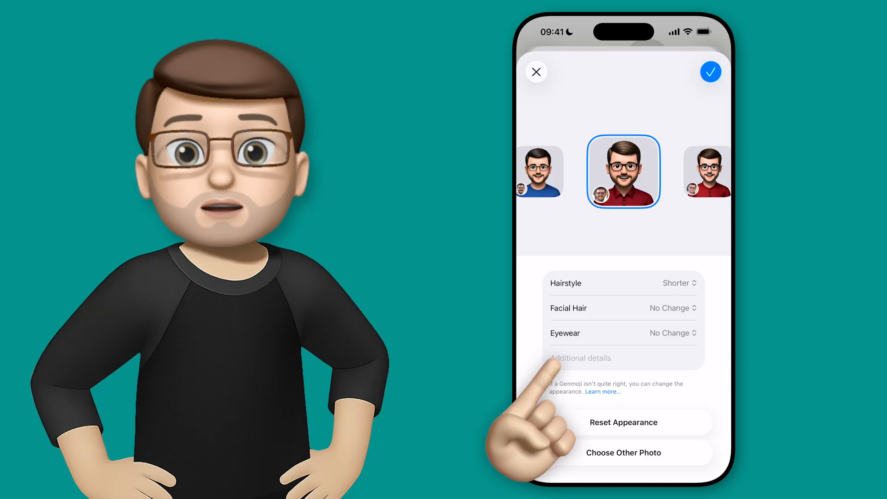
Step: Add the additional detail 'Glasses should be teal' so the Genmoji regenerates
click(580, 358)
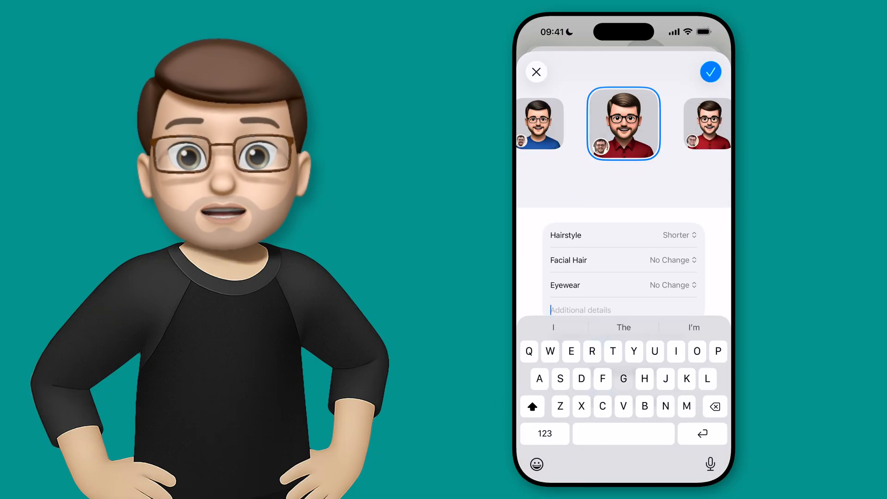
text(Glasses should be)
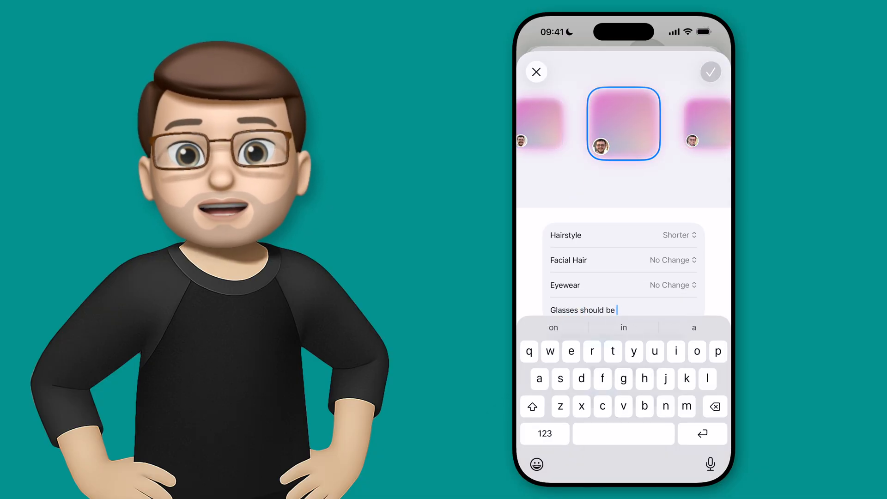
text(teal)
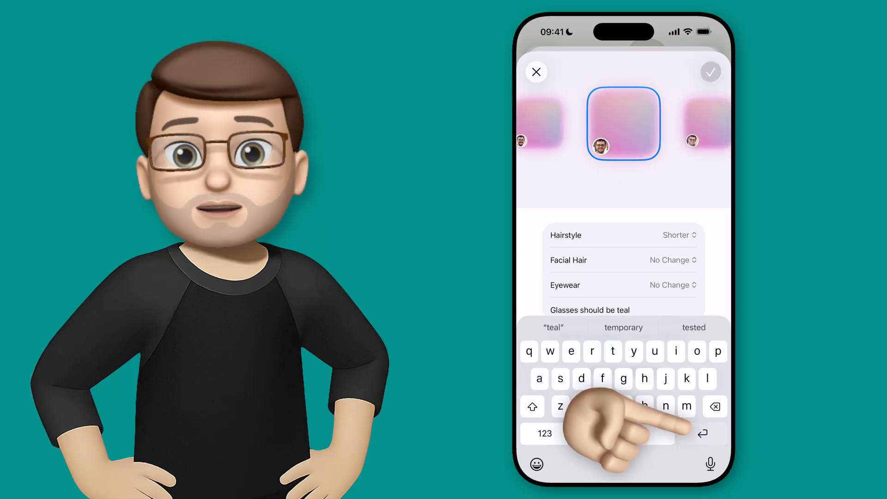